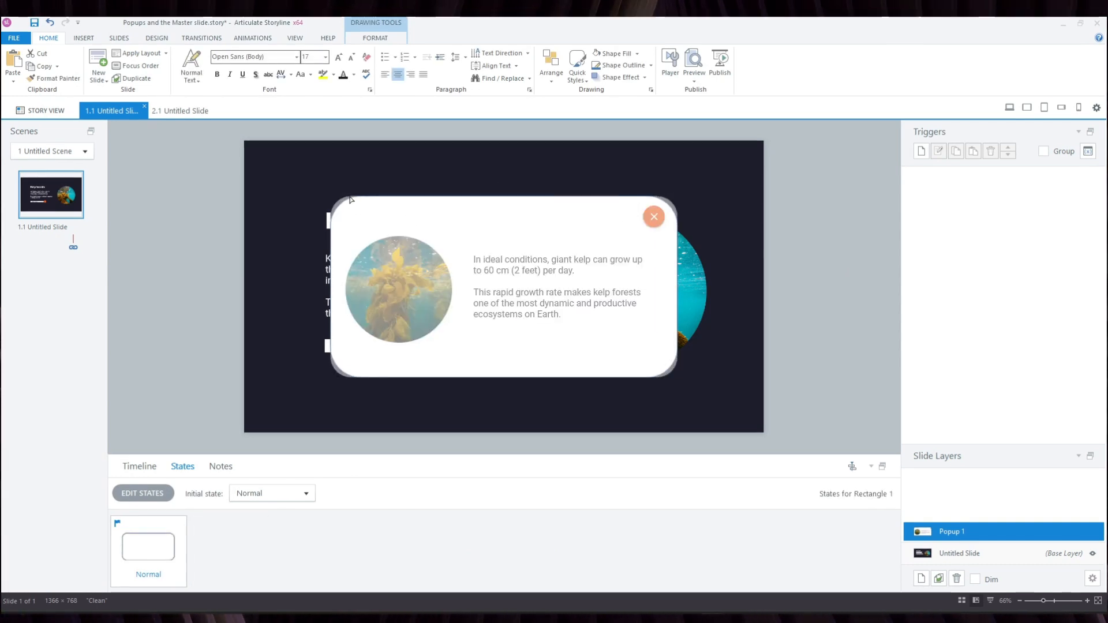
# Step: Paste Popup 1 as Popup 2, reposition its kelp photo and recolour the popup box fill
pyautogui.click(654, 216)
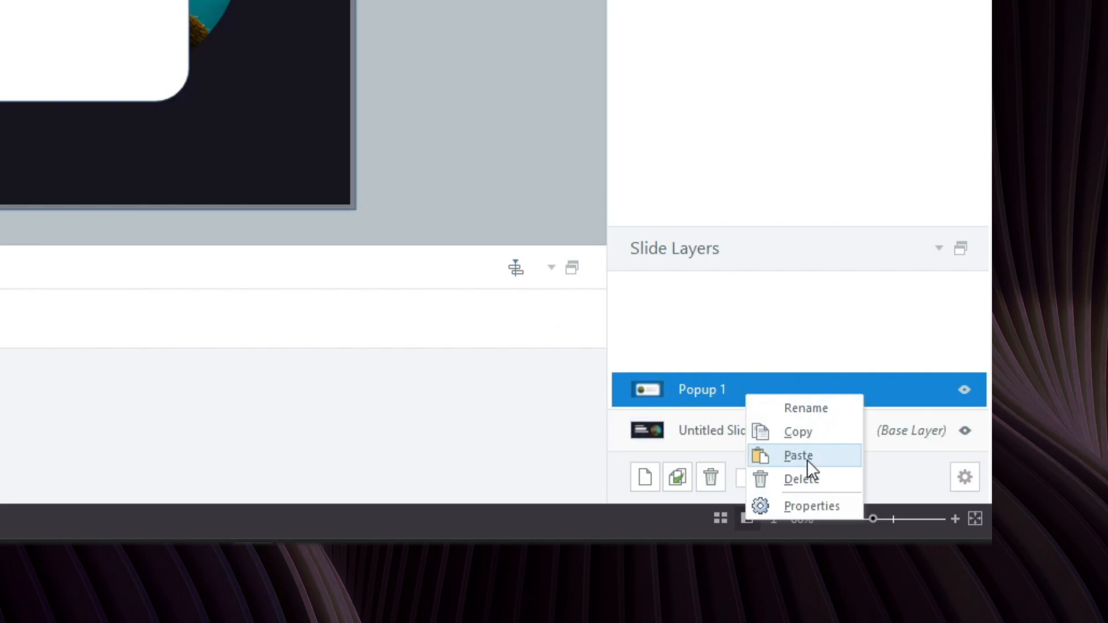
pyautogui.click(798, 455)
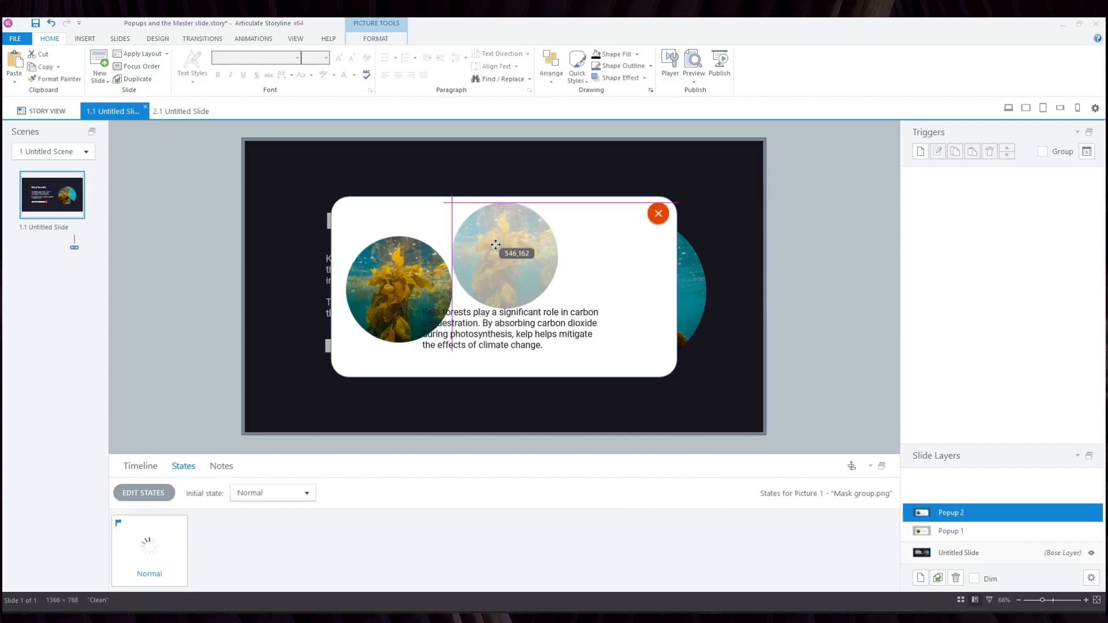
pyautogui.moveTo(495, 245); pyautogui.dragTo(523, 263)
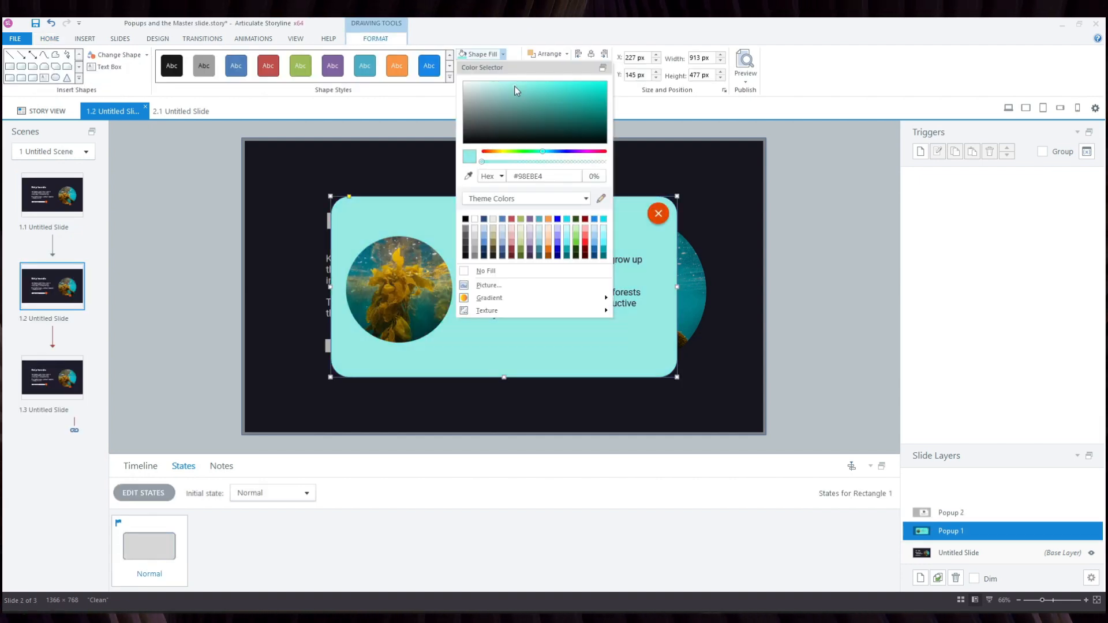
pyautogui.click(854, 292)
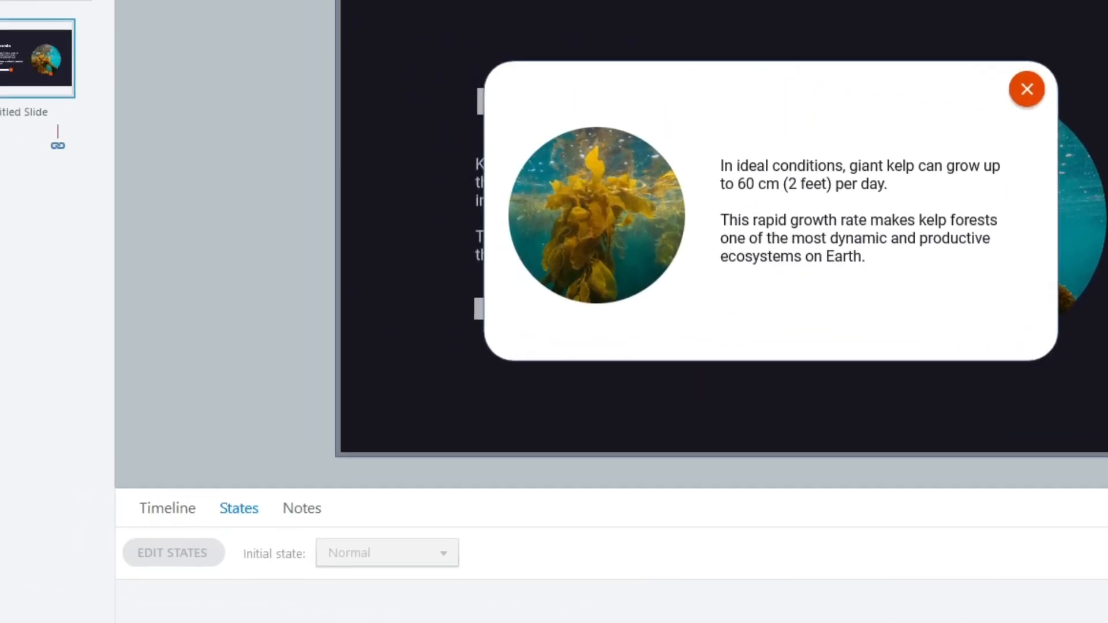
pyautogui.rightClick(201, 97)
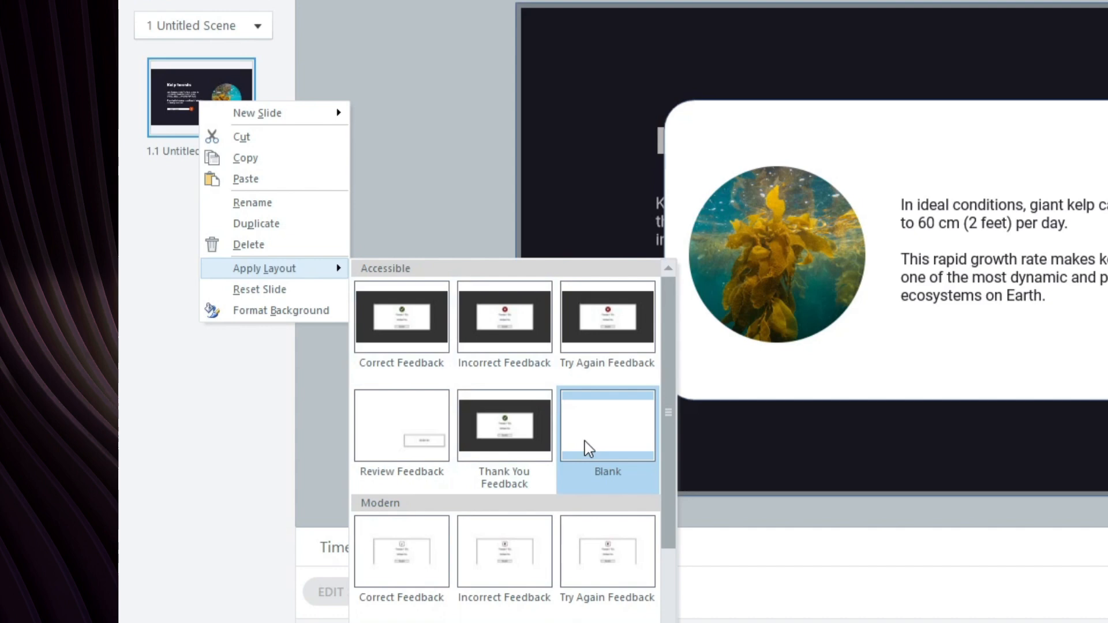
pyautogui.moveTo(613, 439)
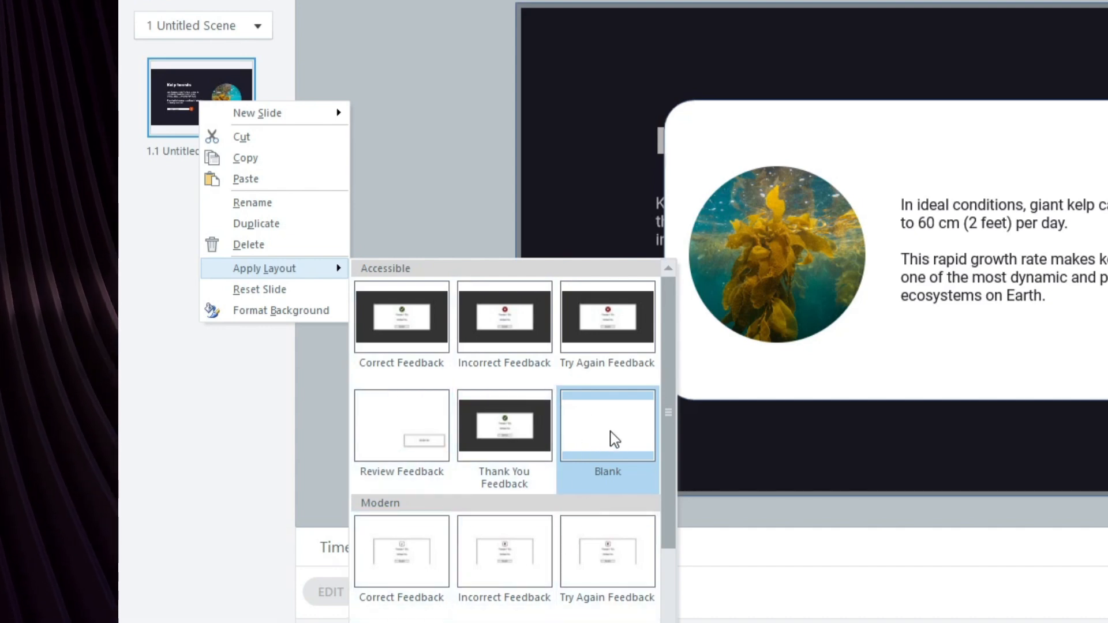
pyautogui.scroll(-3)
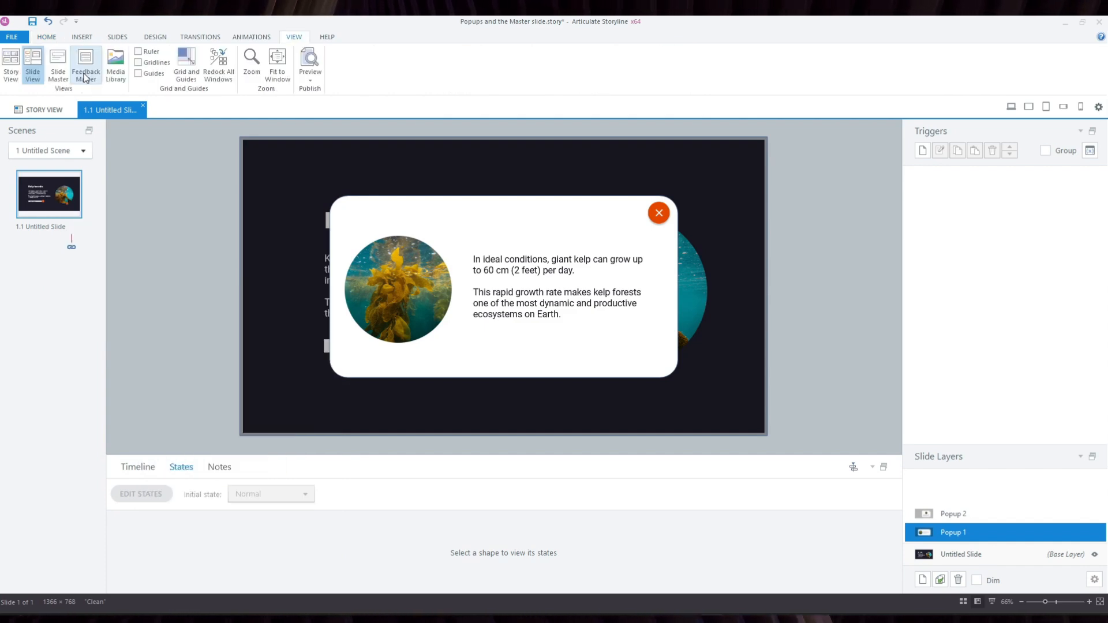
# Step: Enter Feedback Master and rename the Blank layout to 'Popup Style 1'
pyautogui.click(85, 63)
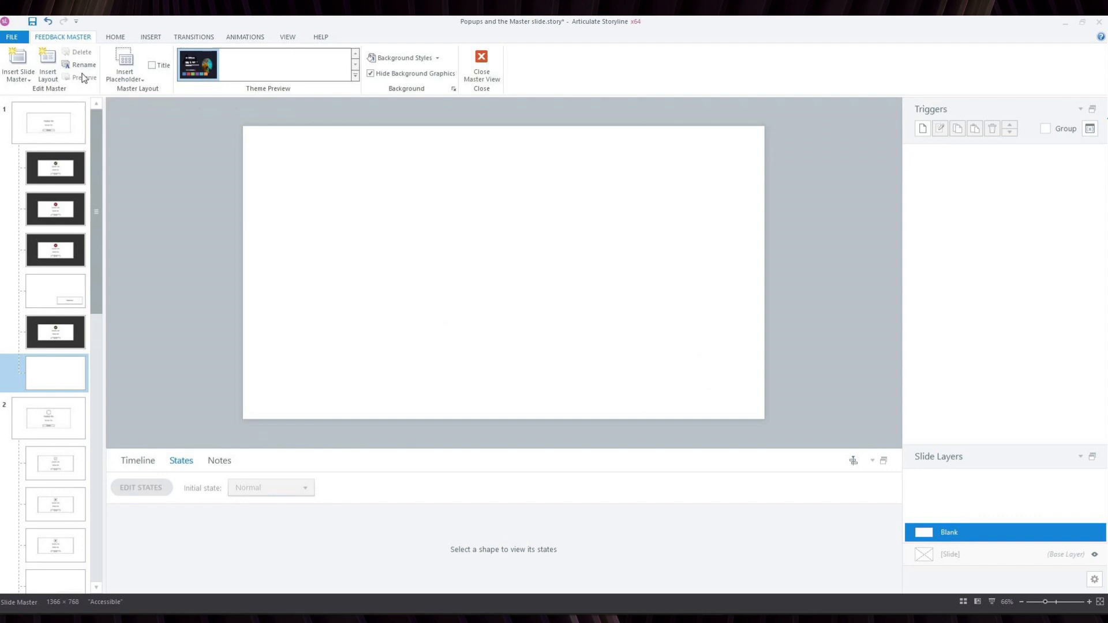
pyautogui.click(83, 65)
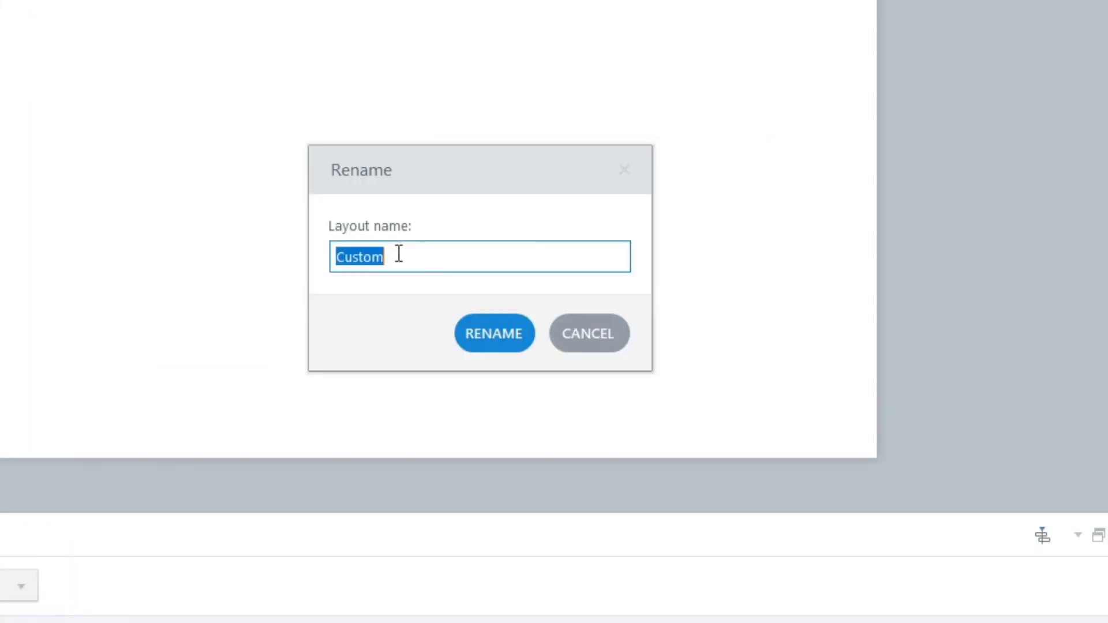
pyautogui.write('Popup Sty')
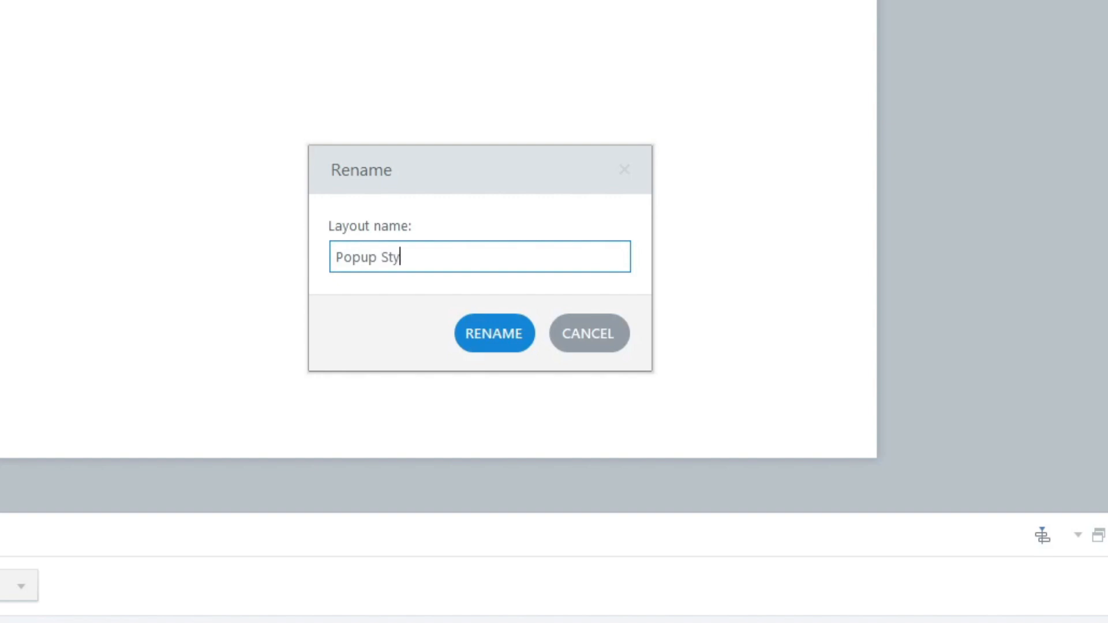
pyautogui.click(493, 332)
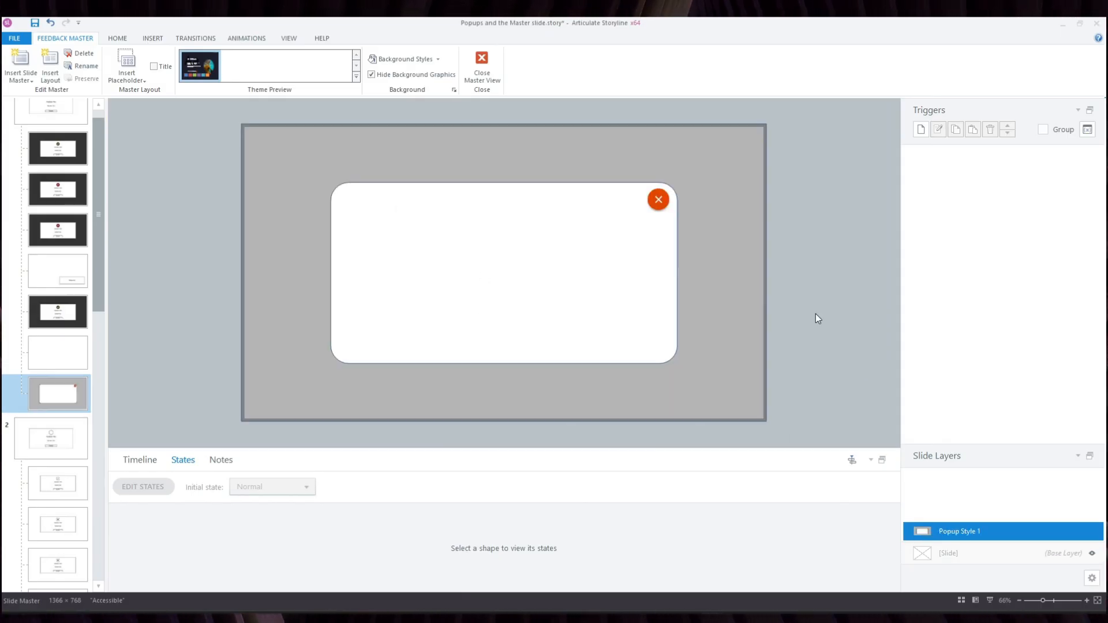
# Step: Add 'Hide this layer' triggers for clicks on the close icon (Picture 1) and grey backdrop (Rectangle 1)
pyautogui.click(657, 200)
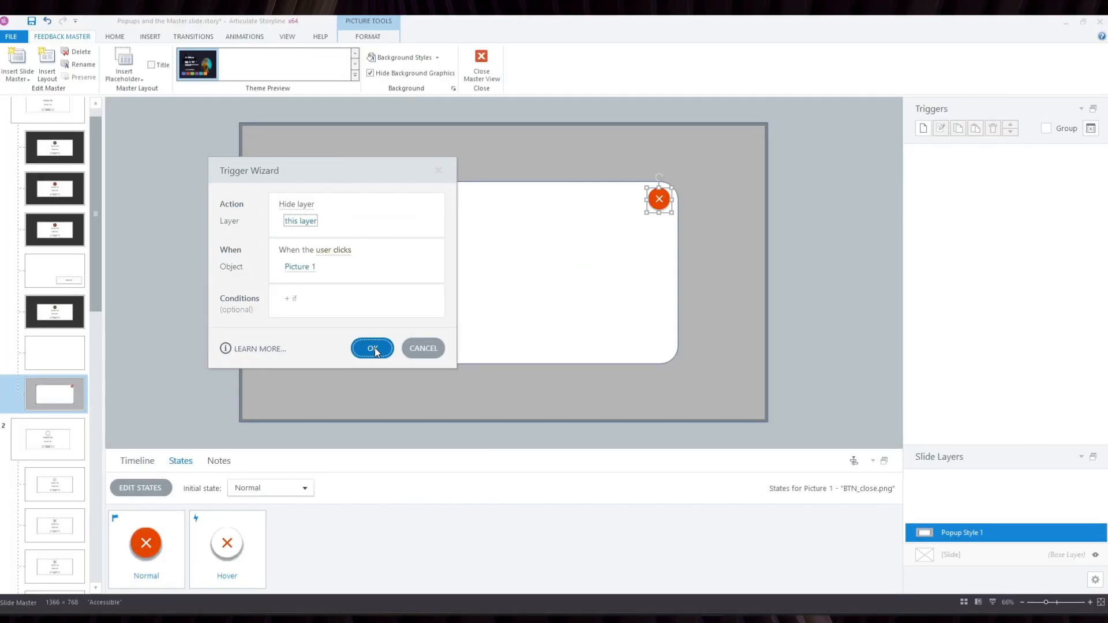
pyautogui.click(373, 348)
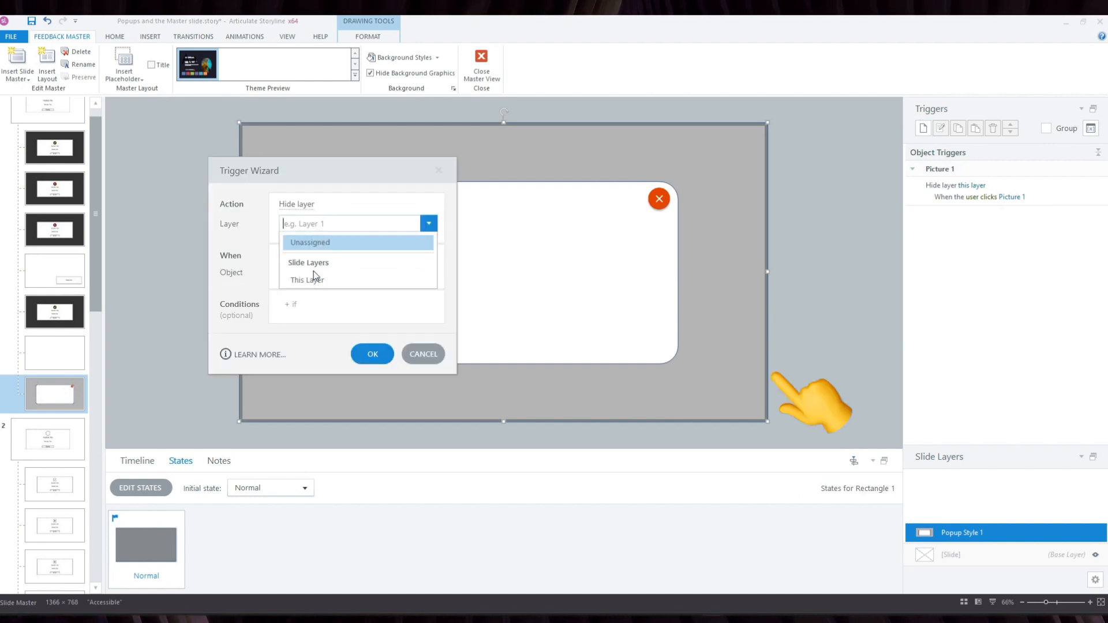
pyautogui.click(371, 355)
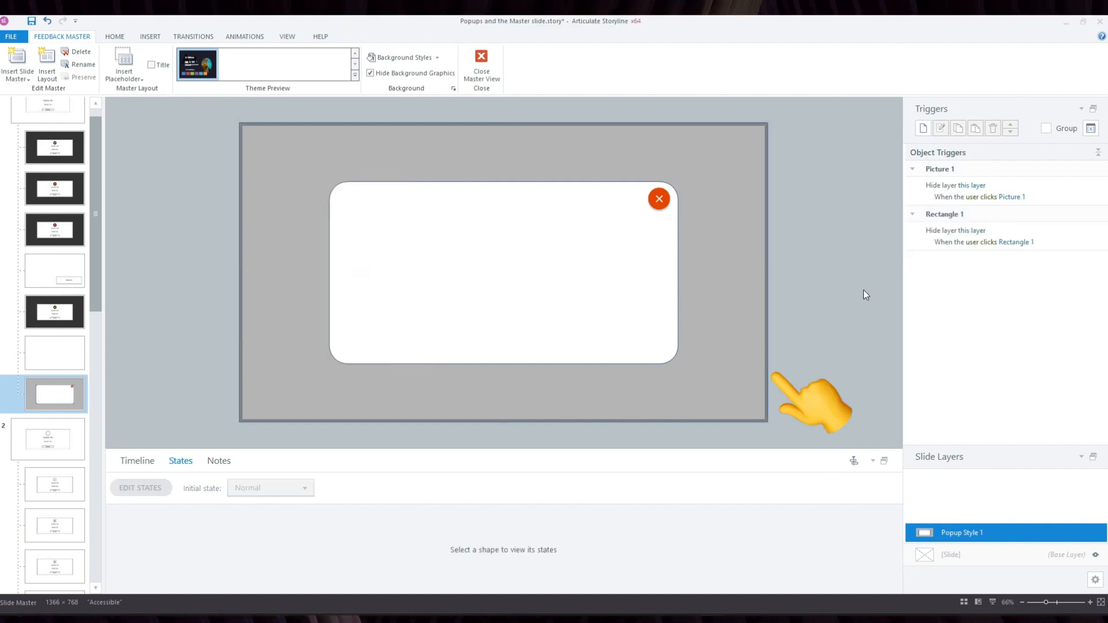
pyautogui.moveTo(481, 60)
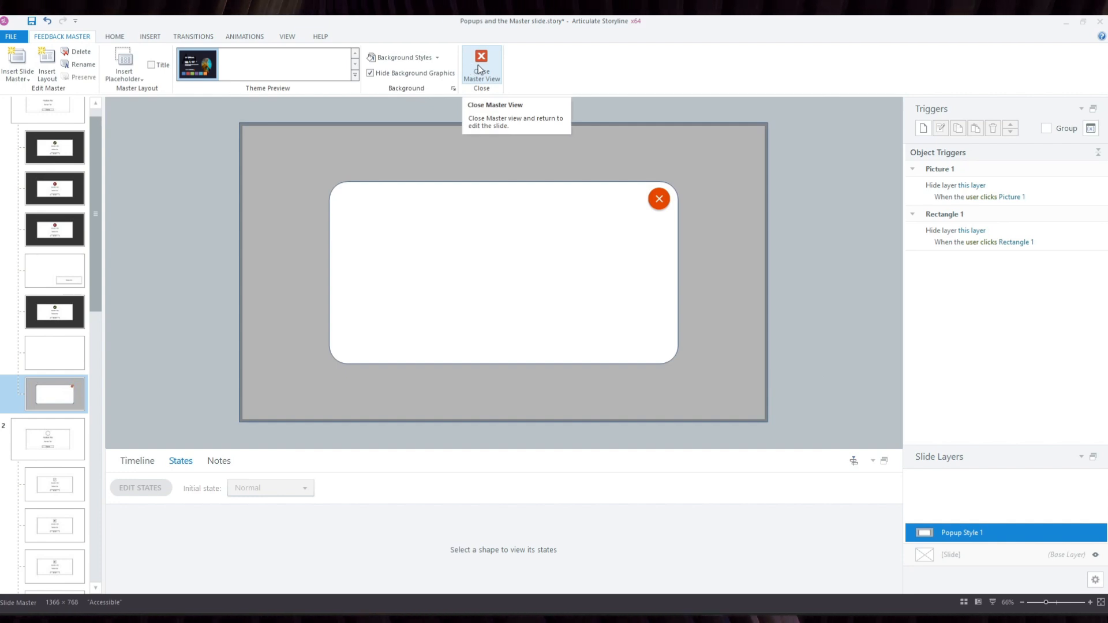
# Step: Leave Master View, select the Popup 1 layer and bring up its Apply Layout options
pyautogui.click(481, 60)
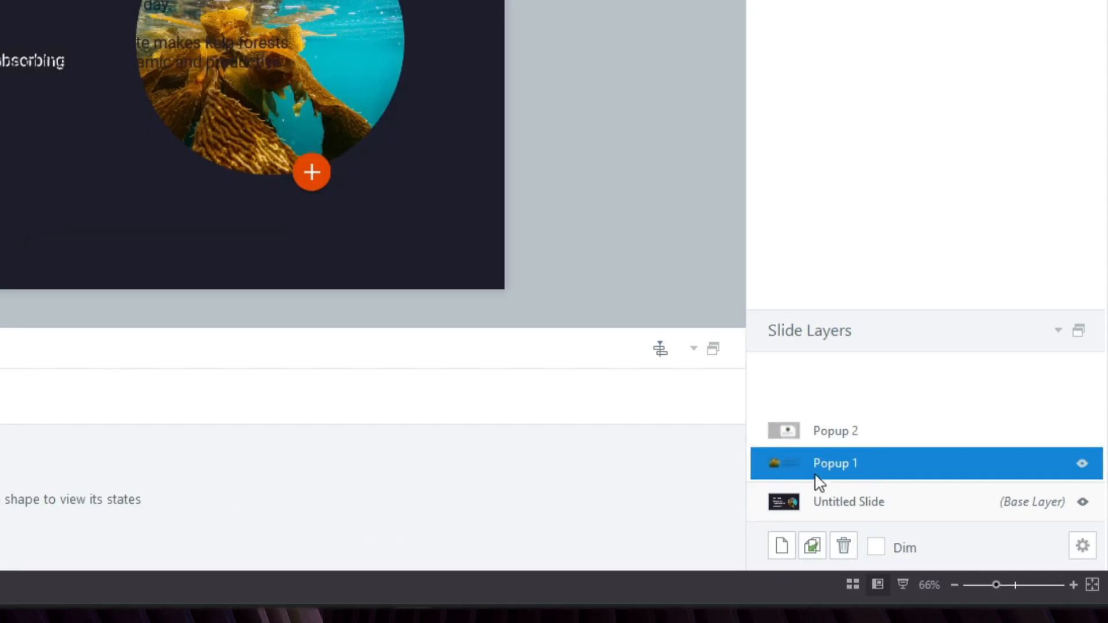
pyautogui.click(1082, 464)
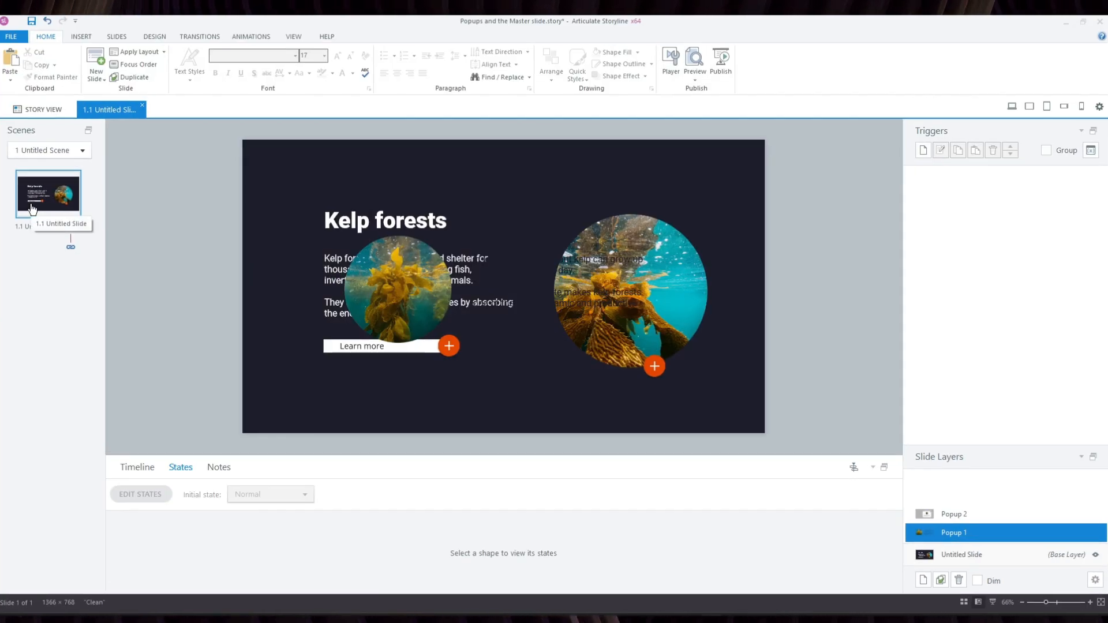
pyautogui.rightClick(49, 194)
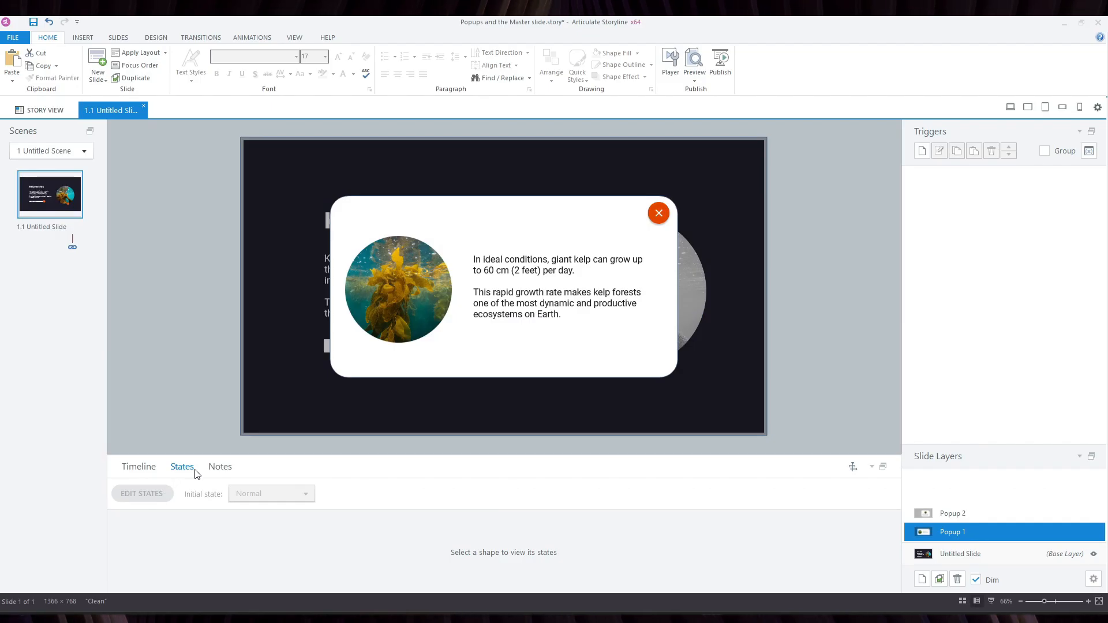
pyautogui.moveTo(668, 225)
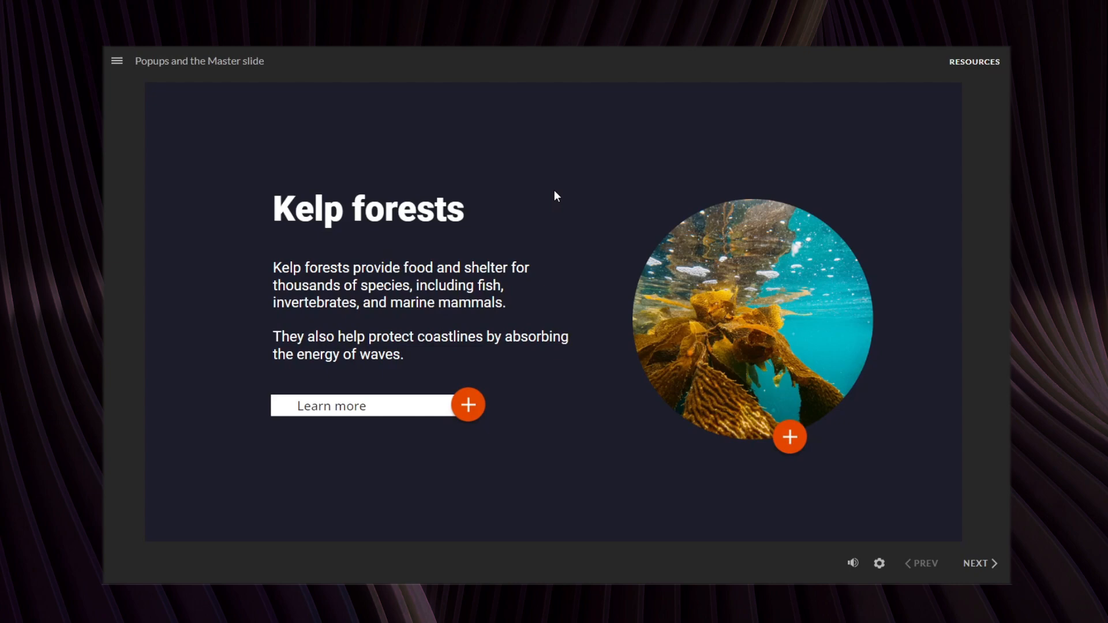
pyautogui.moveTo(487, 368)
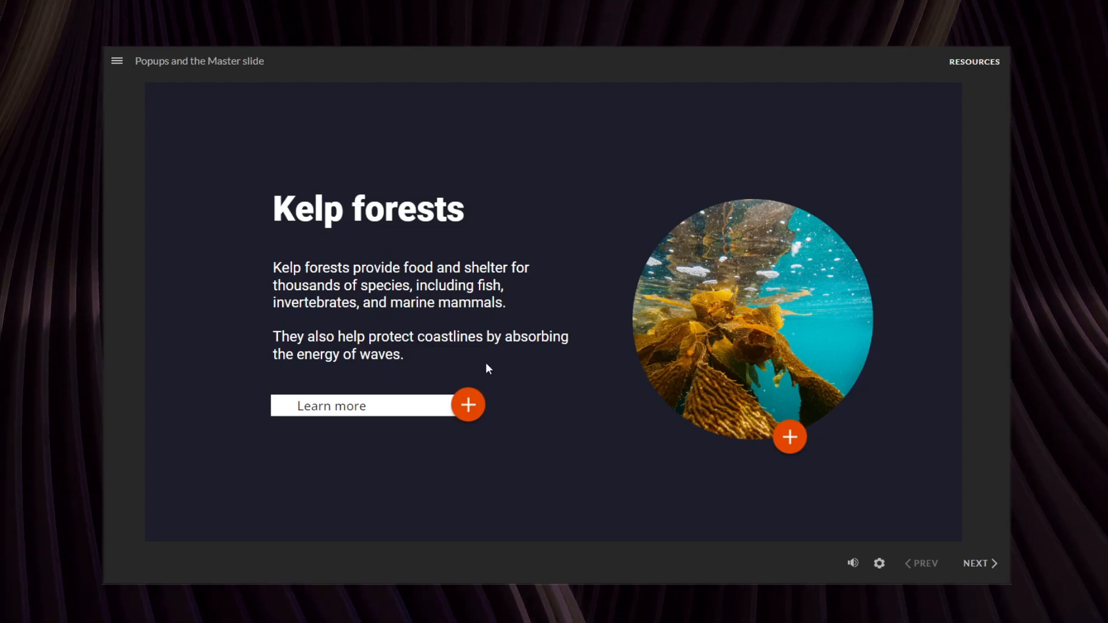
# Step: Open the Learn more popup and close it via the backdrop, twice, in the preview
pyautogui.click(468, 404)
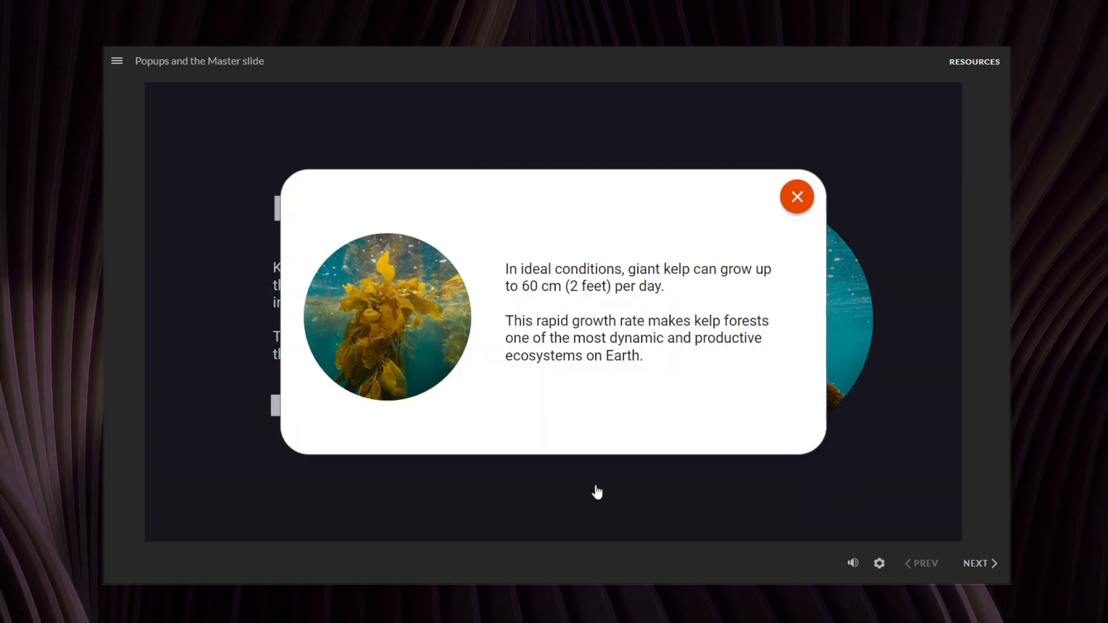
pyautogui.click(797, 196)
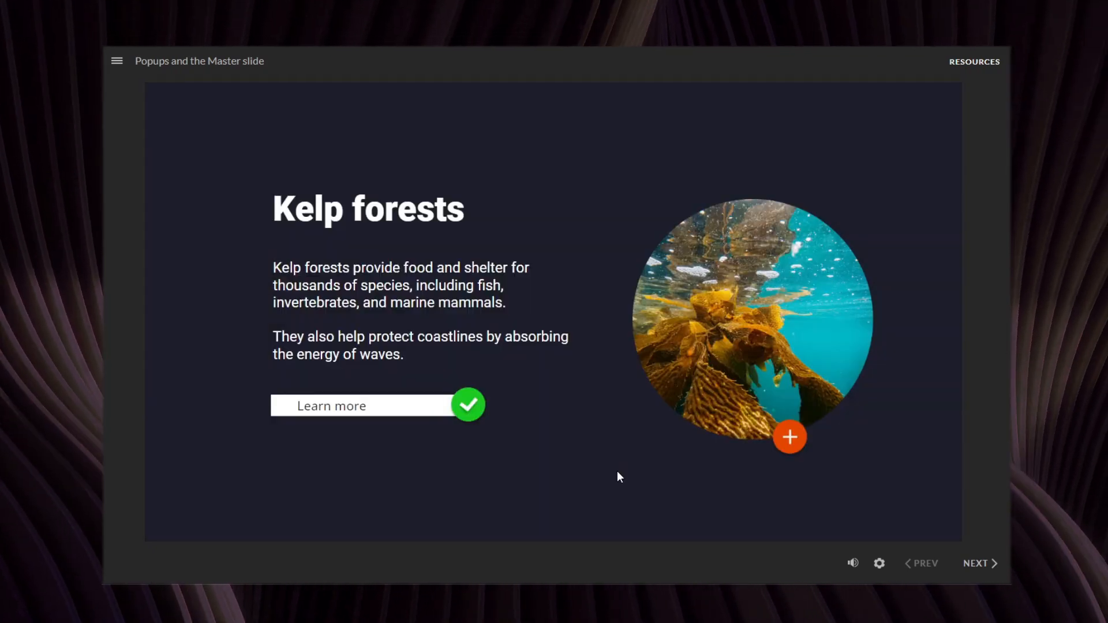
pyautogui.click(789, 437)
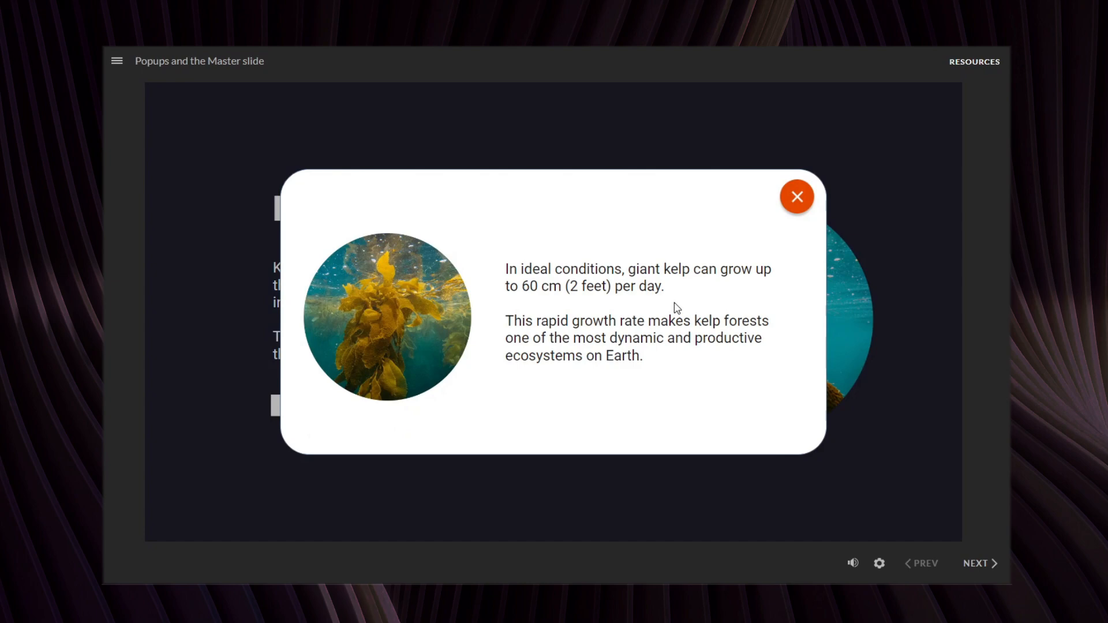
pyautogui.click(797, 196)
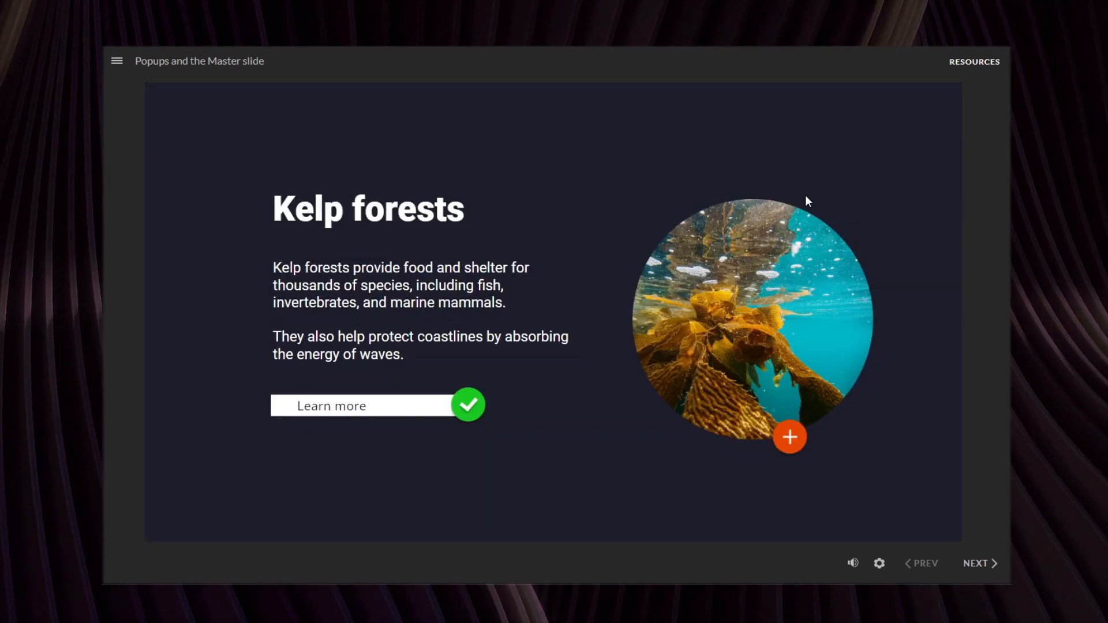